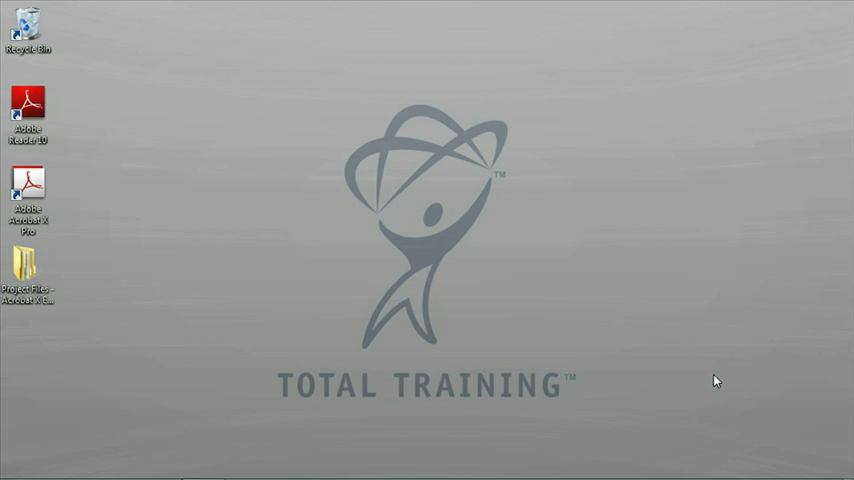
mouse_move(495, 291)
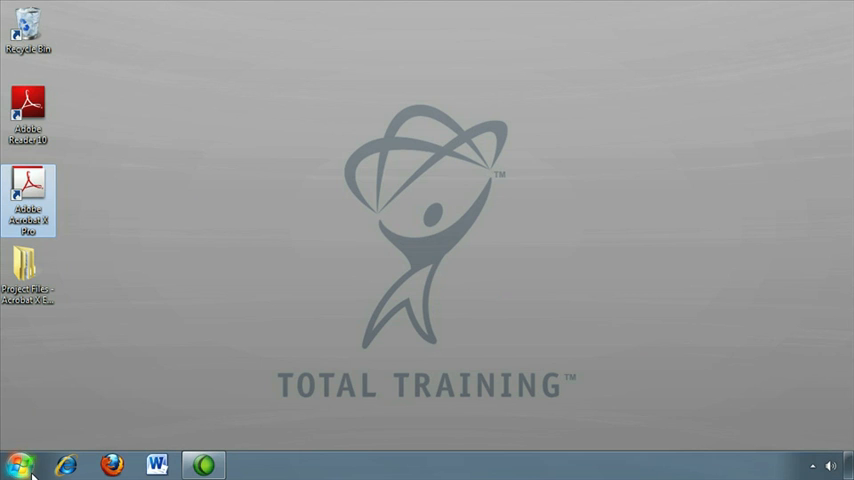
Launch Adobe Acrobat X Pro from the Start menu's All Programs list.
left_click(19, 465)
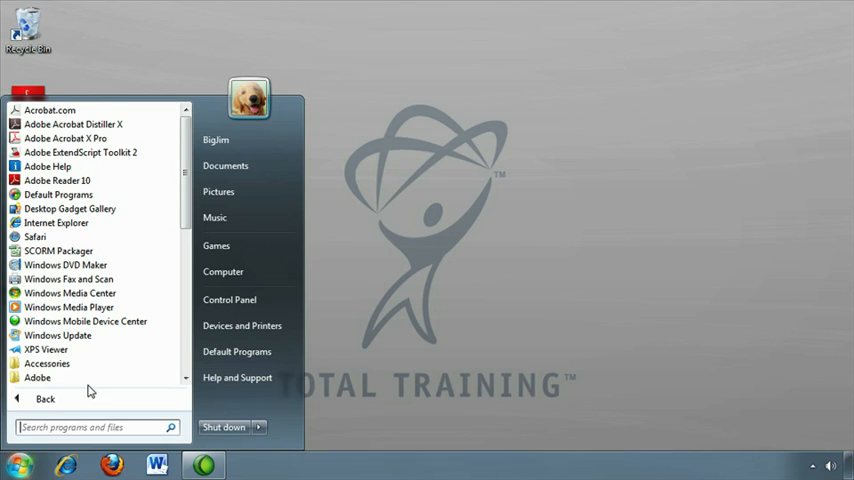
mouse_move(95, 138)
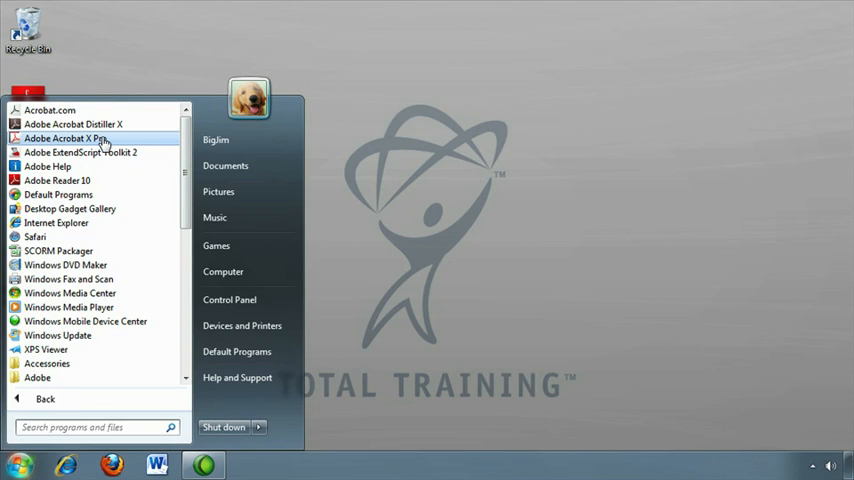
left_click(71, 138)
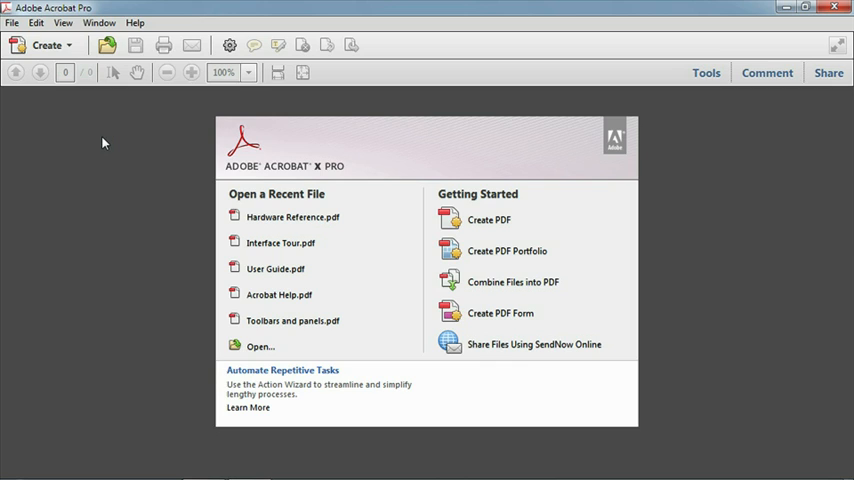
mouse_move(287, 207)
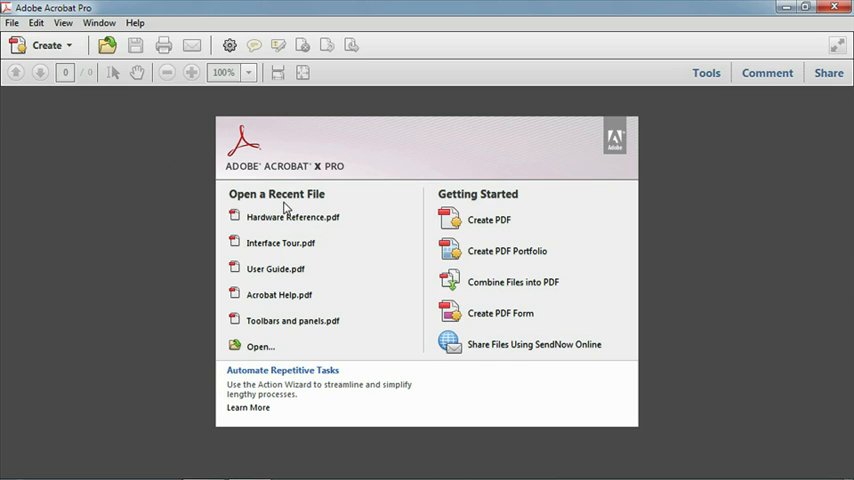
mouse_move(300, 269)
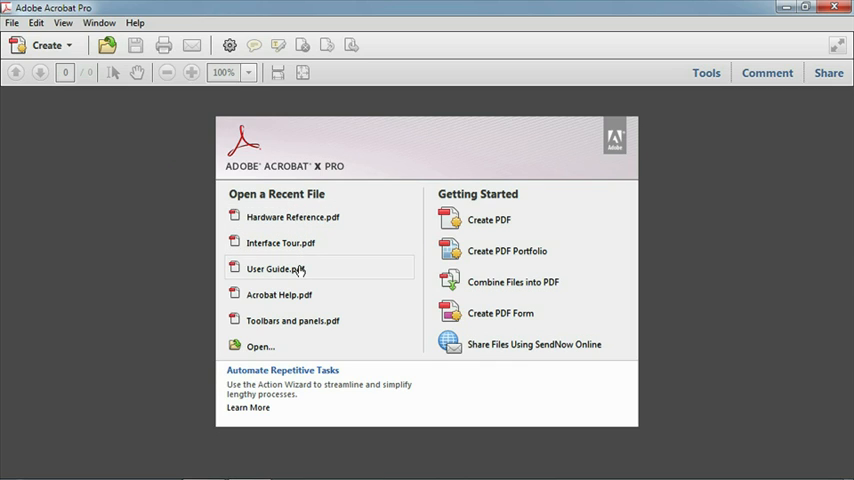
mouse_move(300, 329)
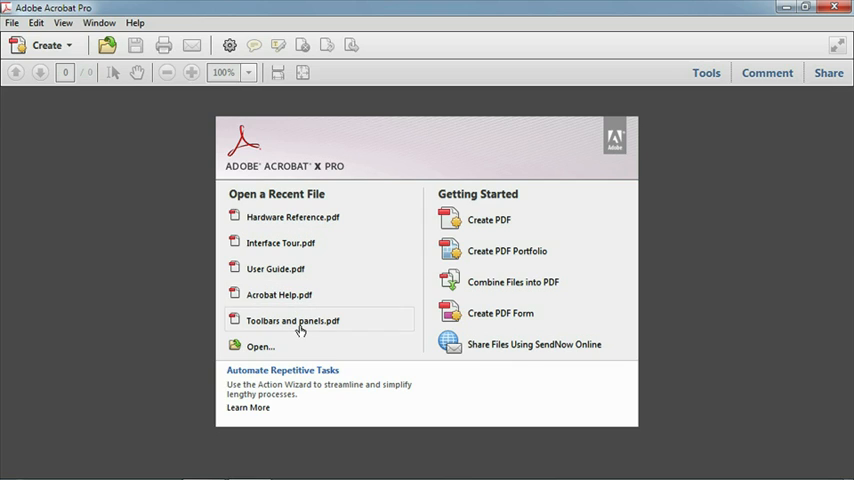
mouse_move(533, 235)
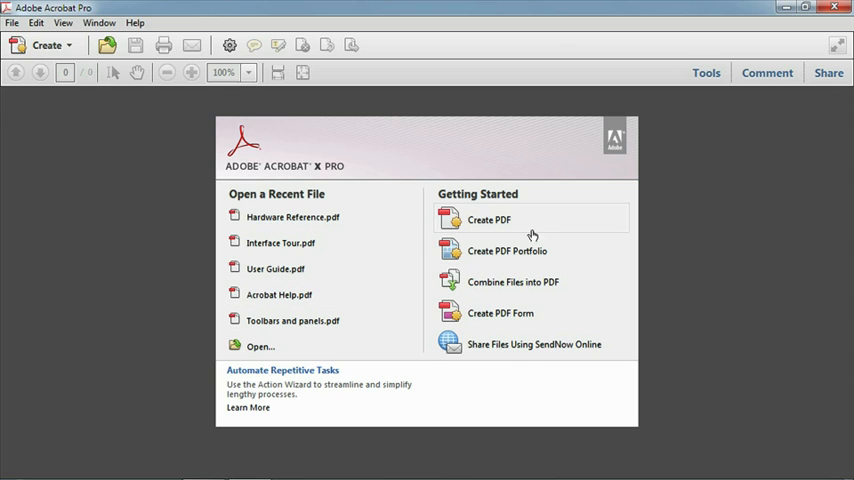
mouse_move(517, 255)
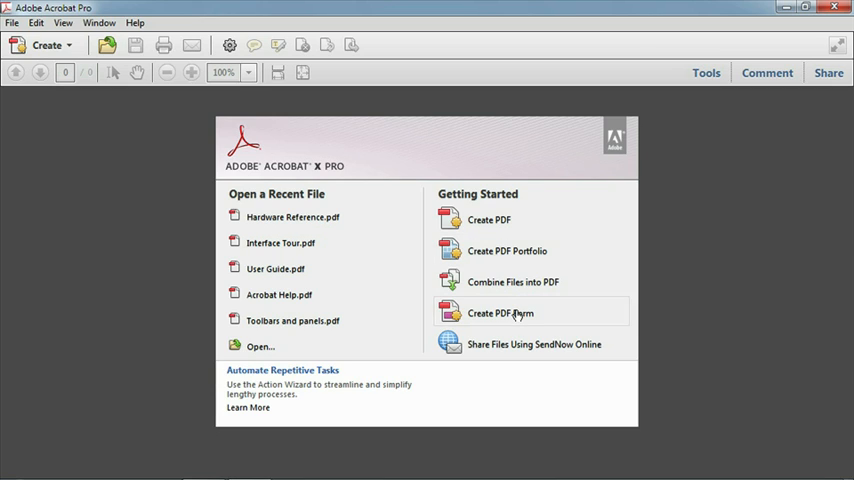
mouse_move(517, 344)
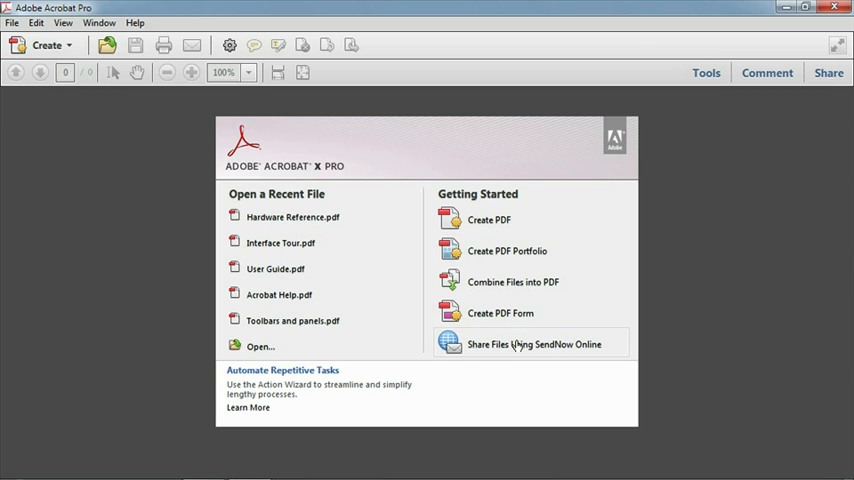
mouse_move(483, 369)
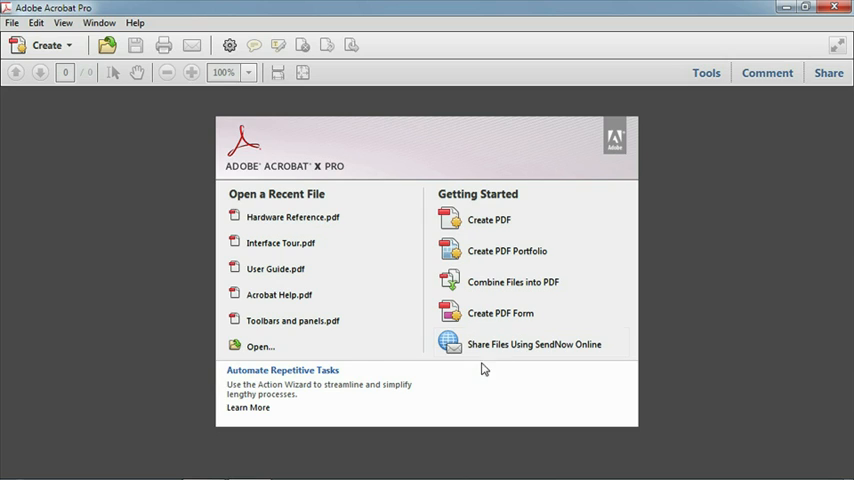
mouse_move(448, 396)
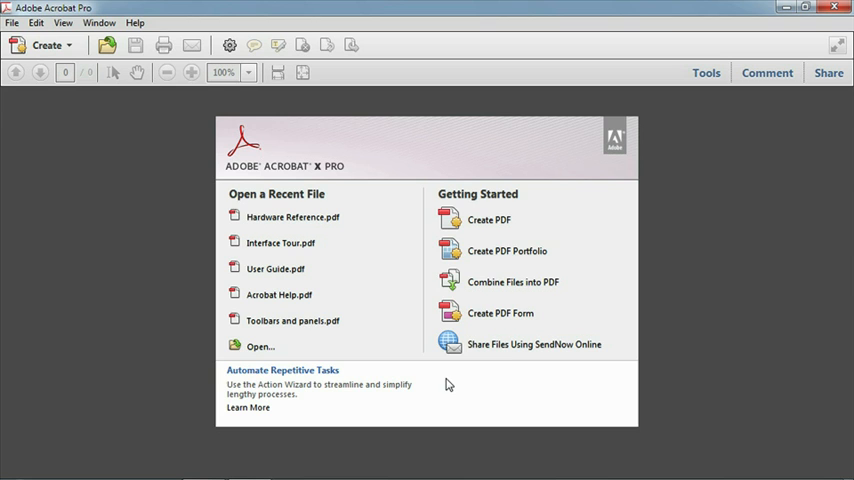
Bring up the Open dialog via File > Open to choose a PDF.
left_click(12, 22)
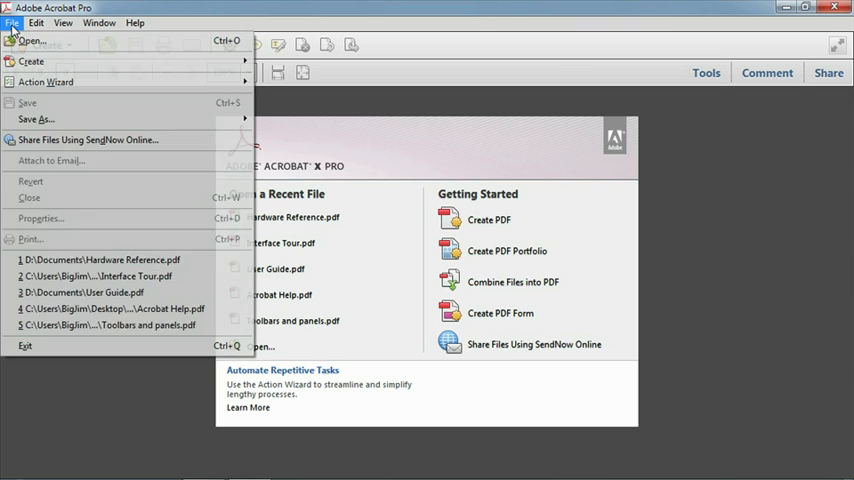
left_click(30, 40)
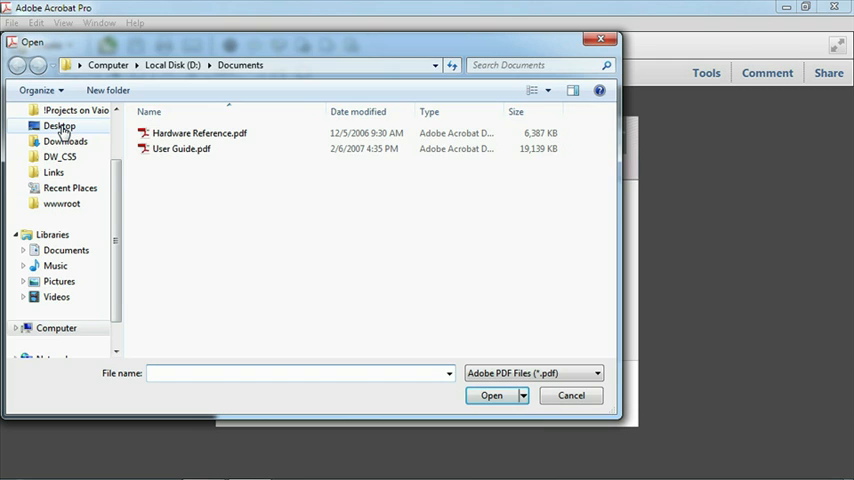
Open Interface Tour.pdf from Desktop > Project Files - Acrobat X Essentials > Chapter 01.
left_click(59, 126)
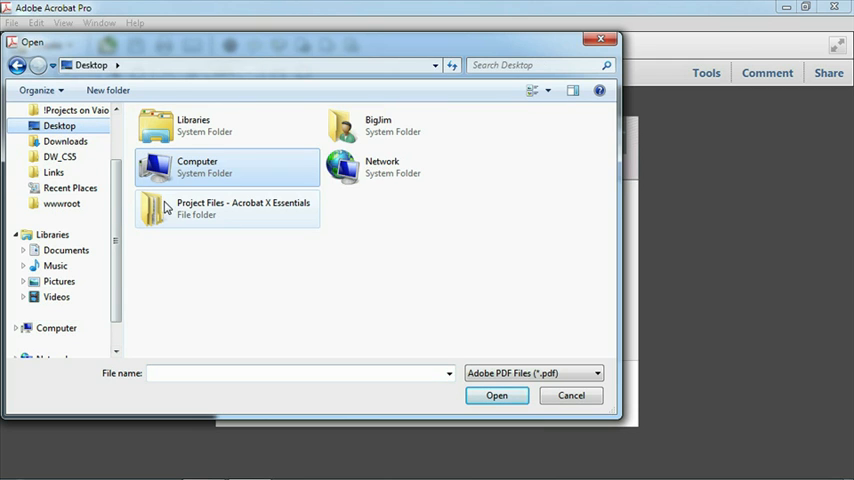
mouse_move(168, 210)
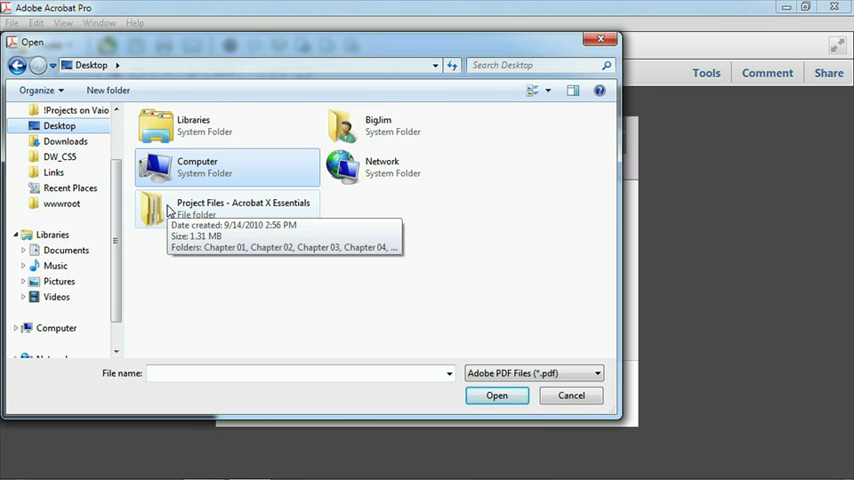
double_click(244, 207)
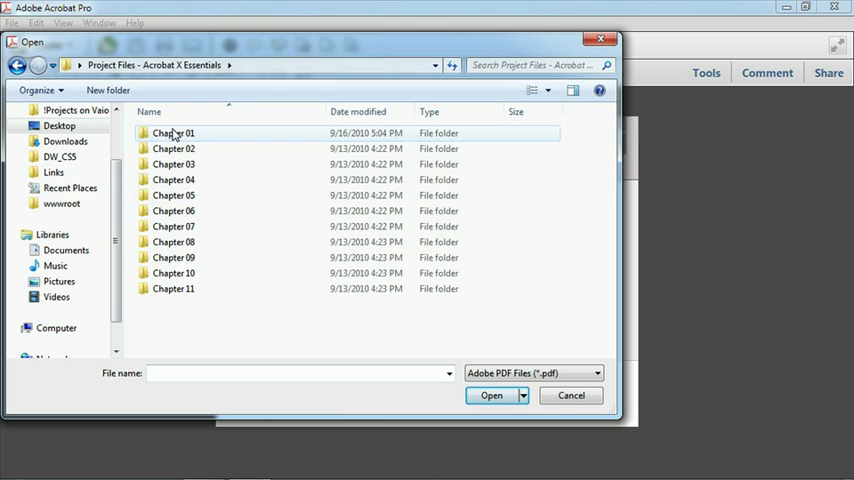
double_click(173, 132)
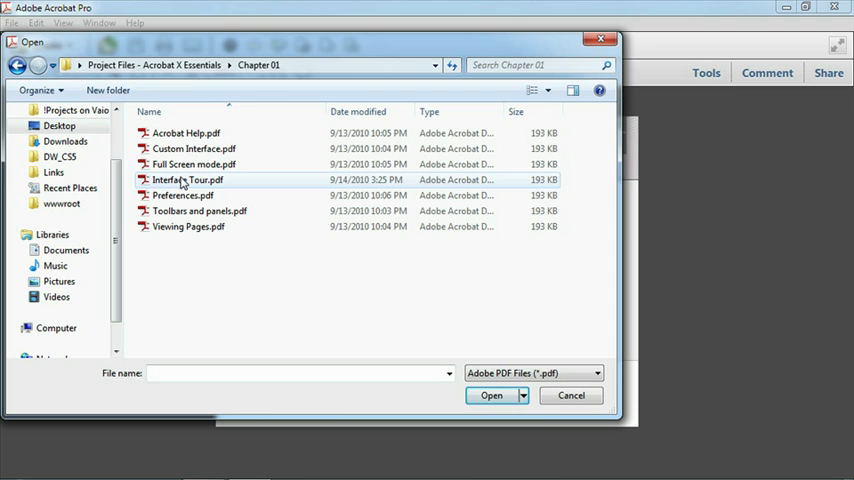
left_click(186, 179)
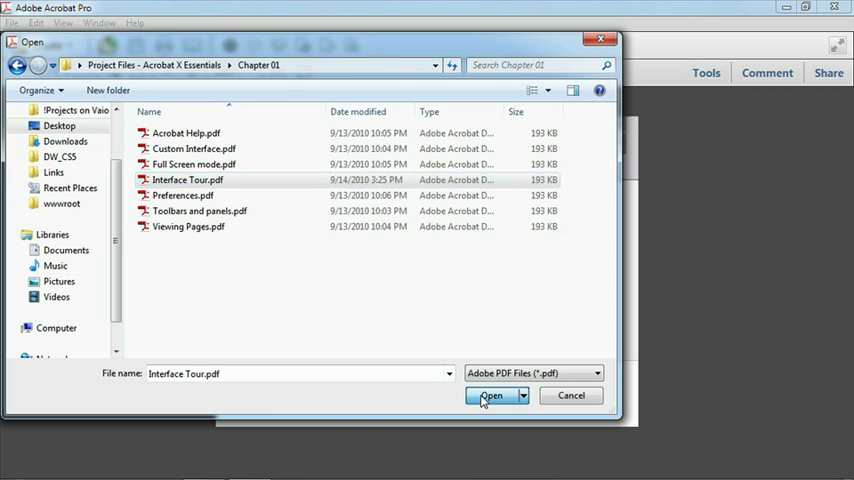
left_click(491, 396)
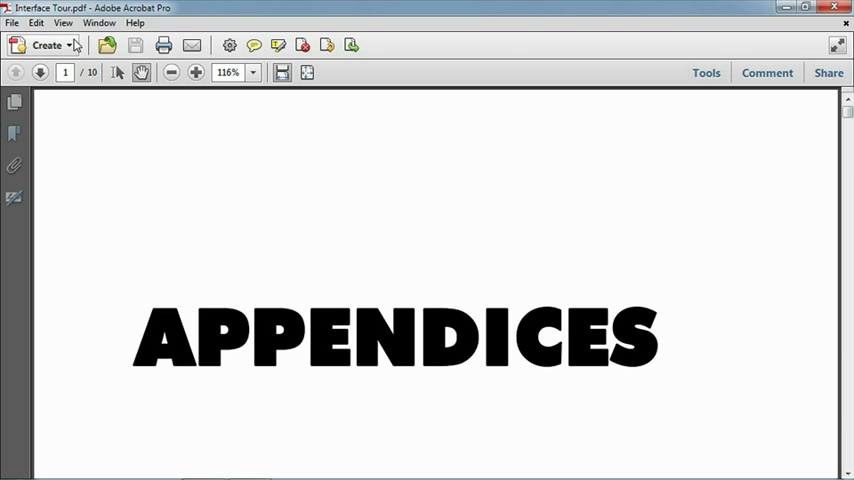
left_click(46, 45)
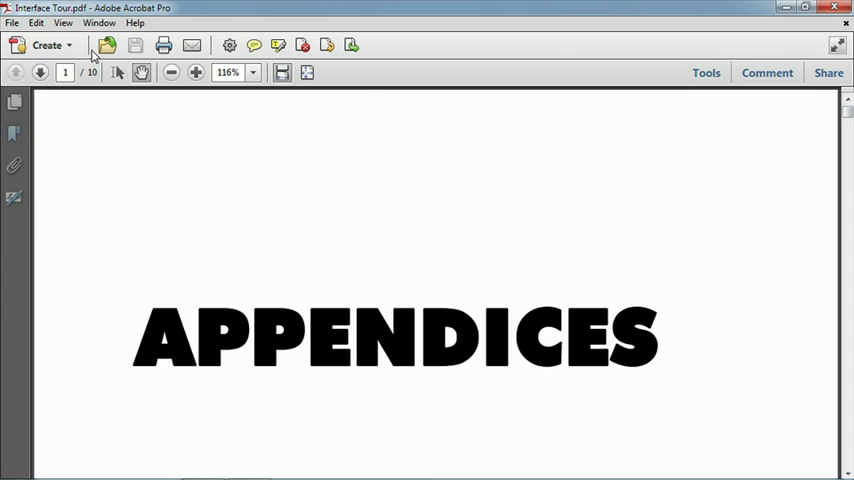
mouse_move(106, 45)
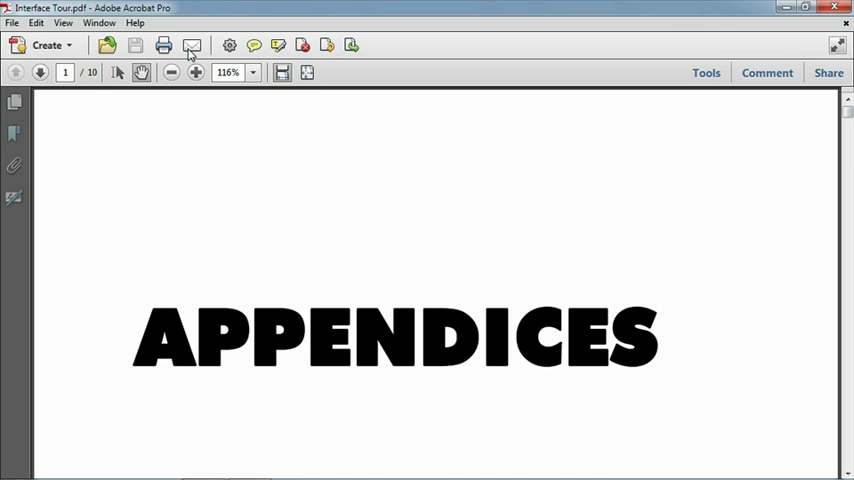
mouse_move(191, 46)
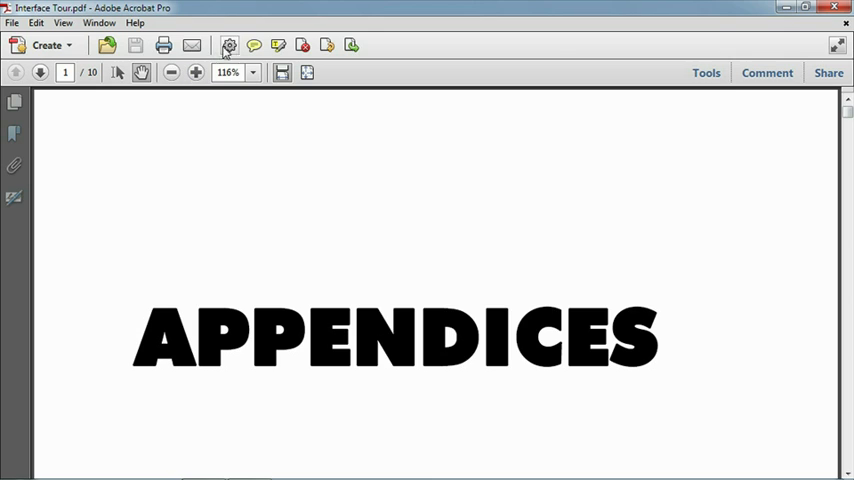
mouse_move(229, 45)
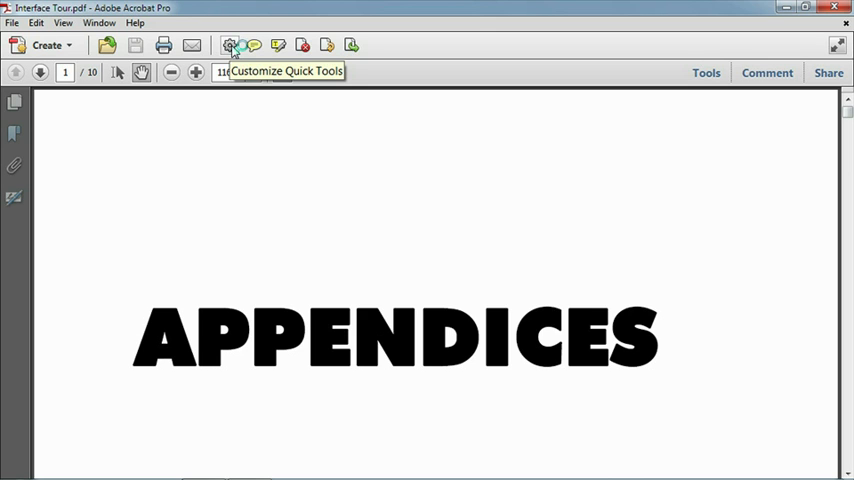
left_click(230, 45)
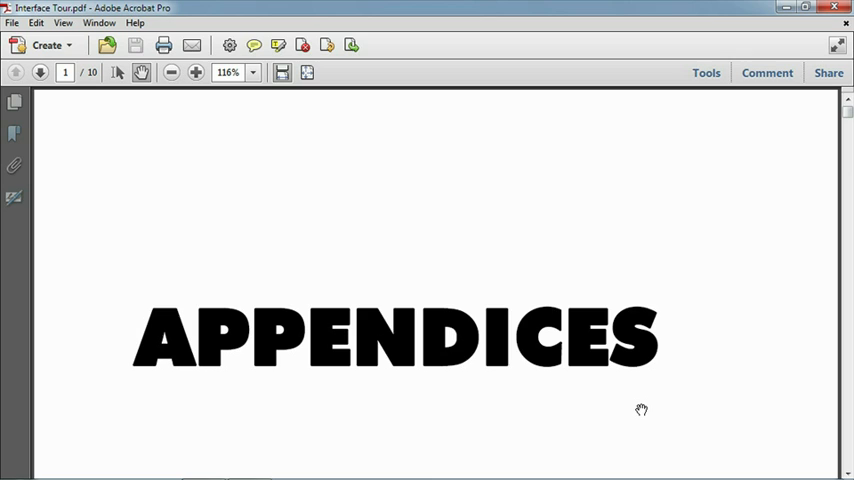
mouse_move(267, 94)
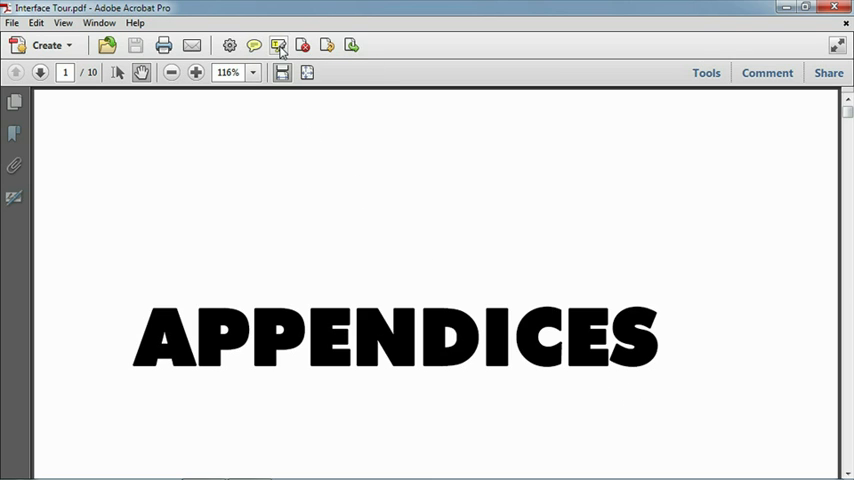
mouse_move(279, 45)
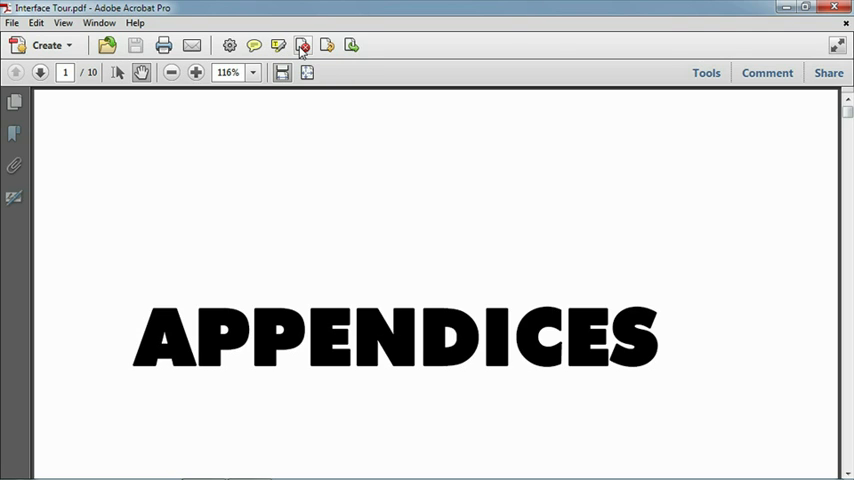
mouse_move(326, 46)
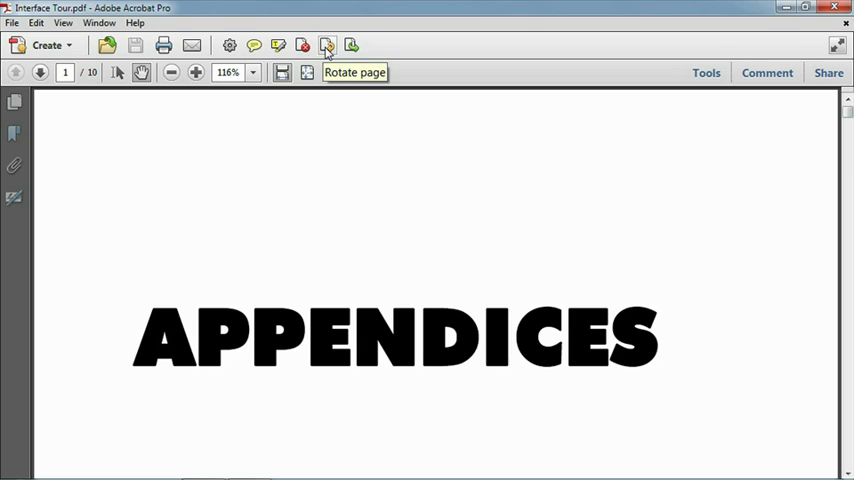
mouse_move(351, 45)
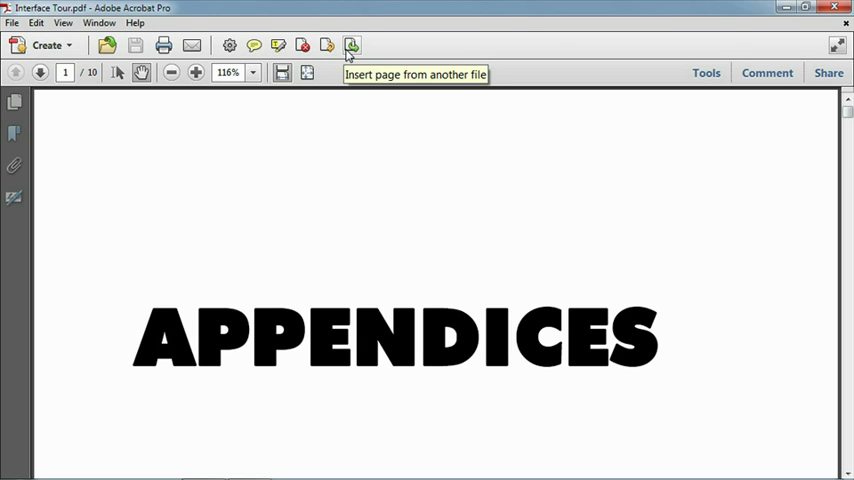
mouse_move(226, 92)
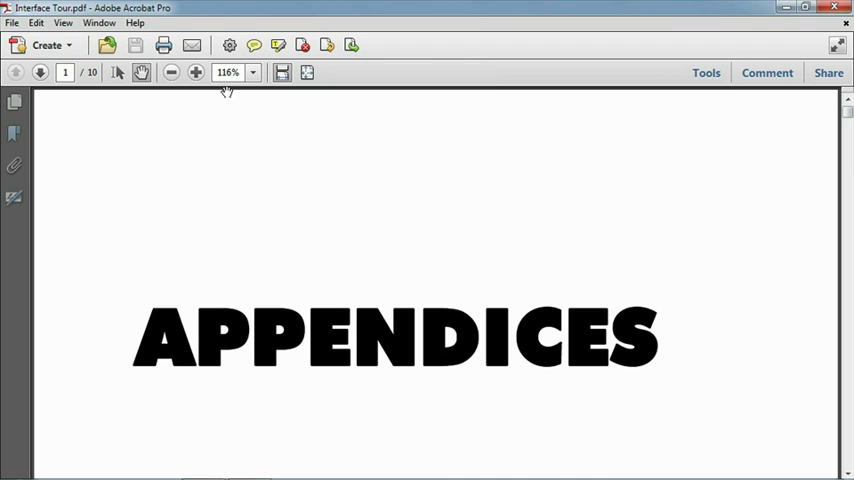
mouse_move(40, 72)
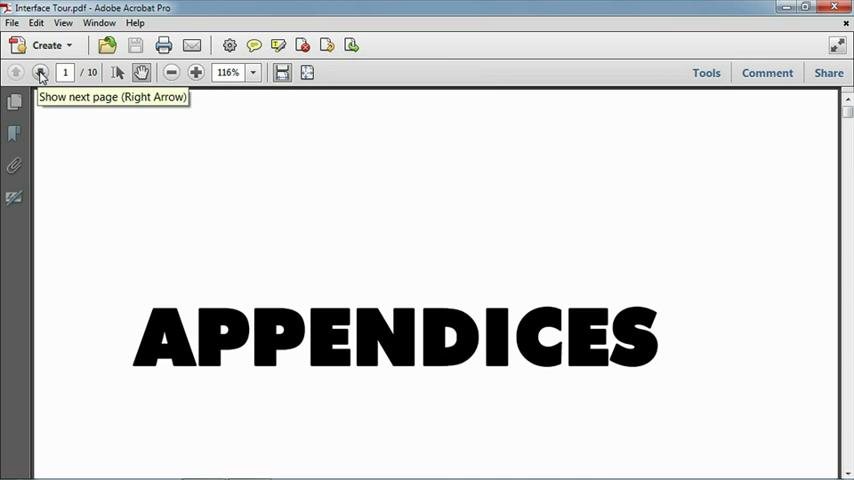
Page forward and back to page 3, then scroll partway down its text.
left_click(41, 72)
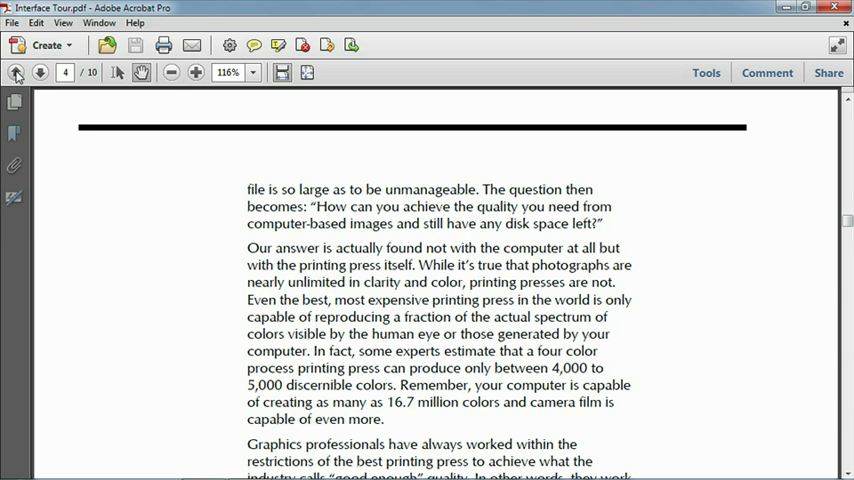
left_click(17, 72)
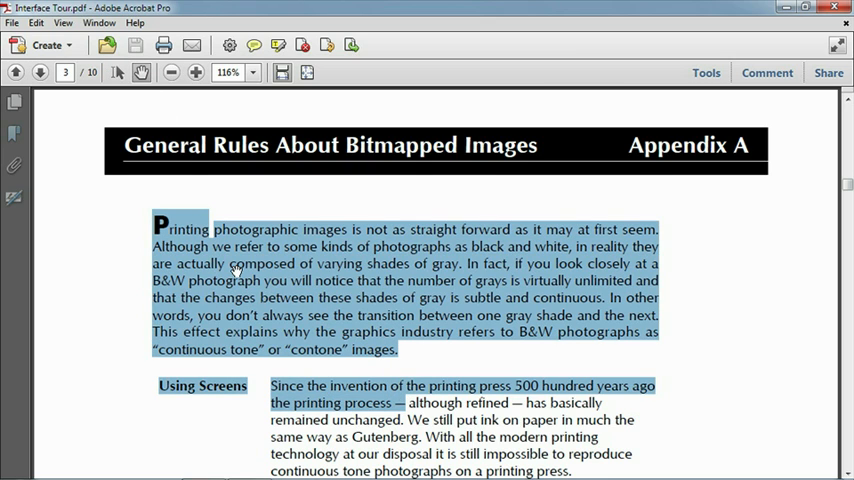
scroll("down", 3)
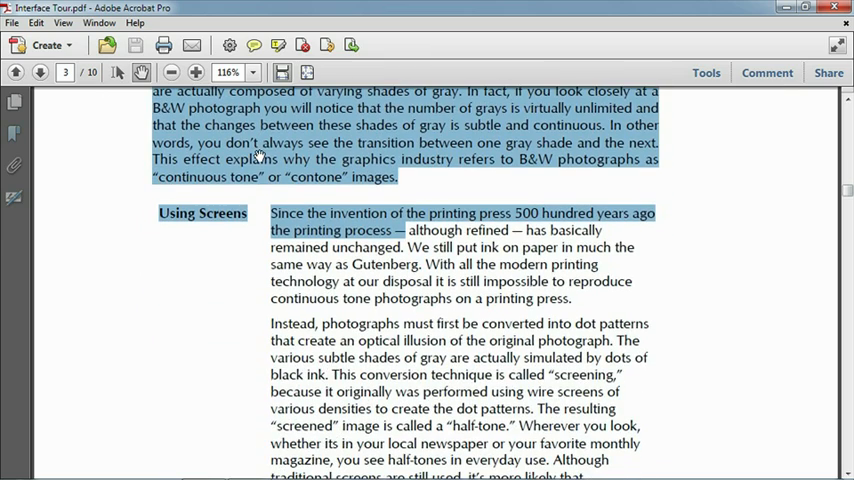
scroll("down", 3)
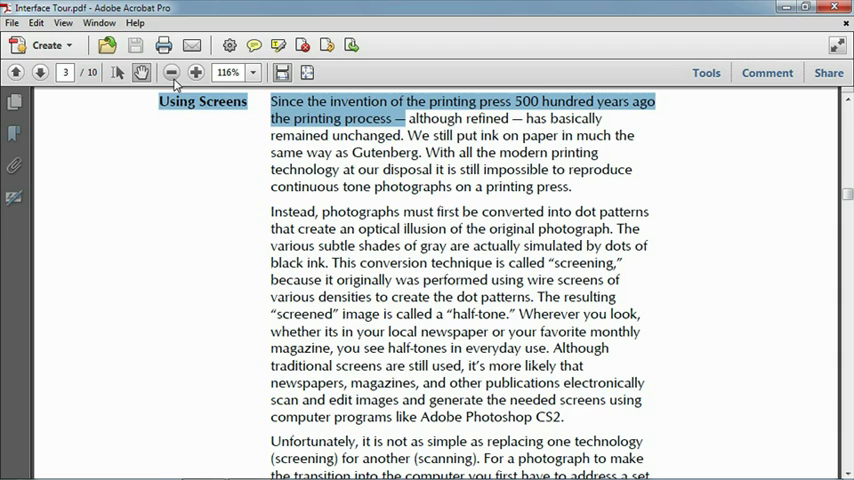
Zoom out and in, set 125% magnification, then fit the whole of page 3 in the window.
left_click(172, 72)
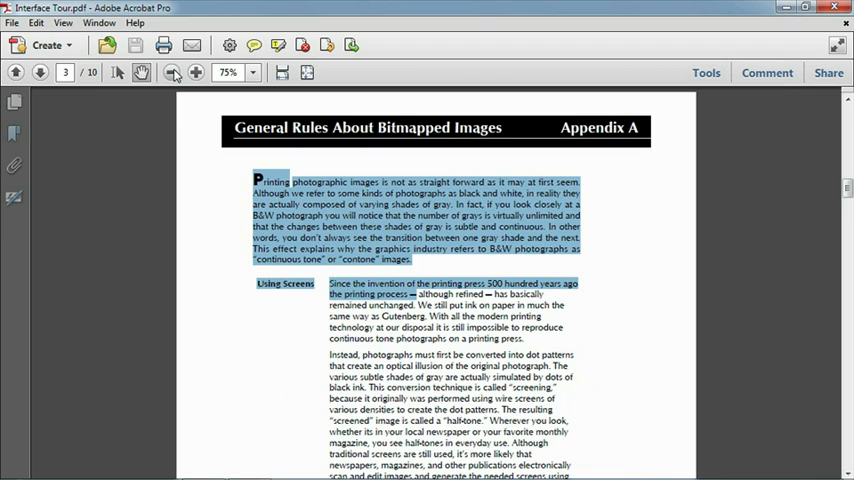
left_click(197, 72)
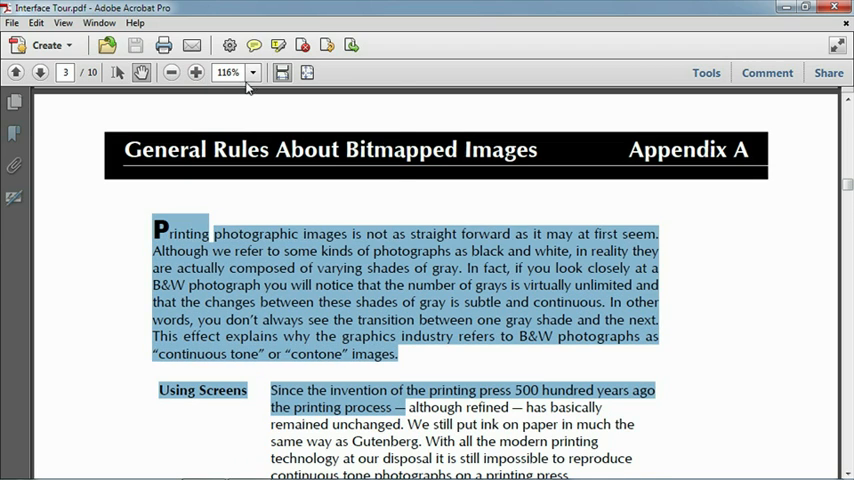
left_click(253, 72)
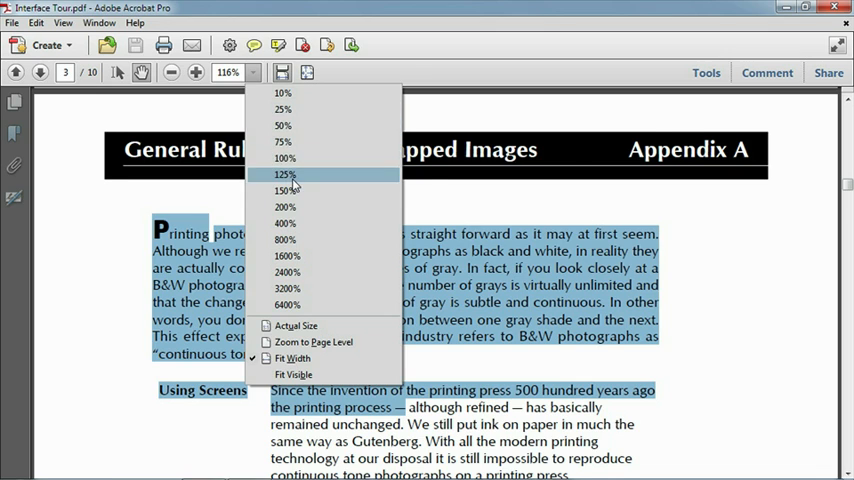
left_click(285, 174)
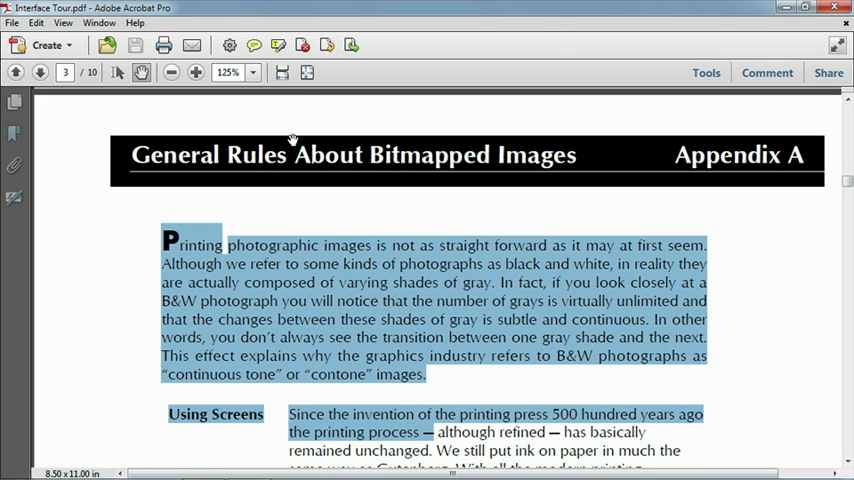
left_click(170, 72)
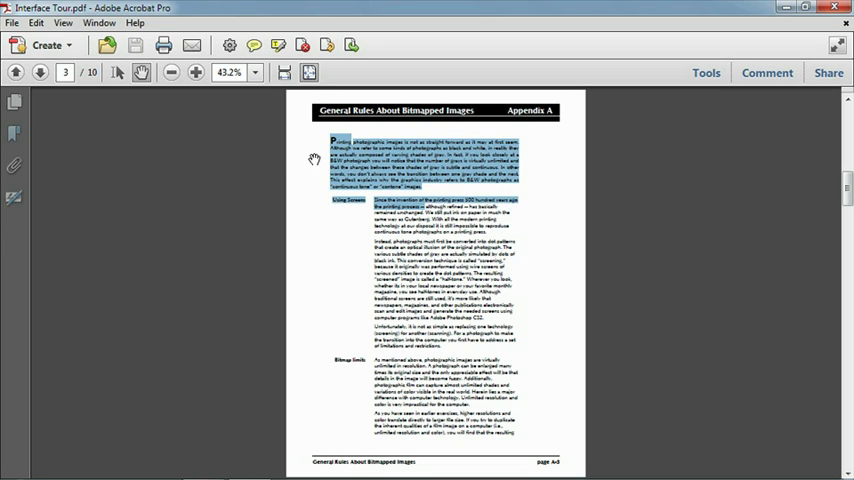
mouse_move(65, 122)
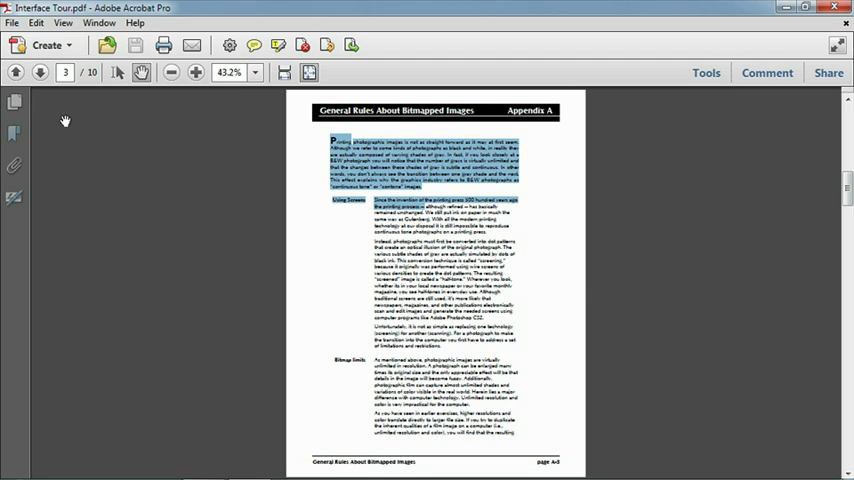
Jump to page 4 via Page Thumbnails, then show the Bookmarks panel.
left_click(15, 102)
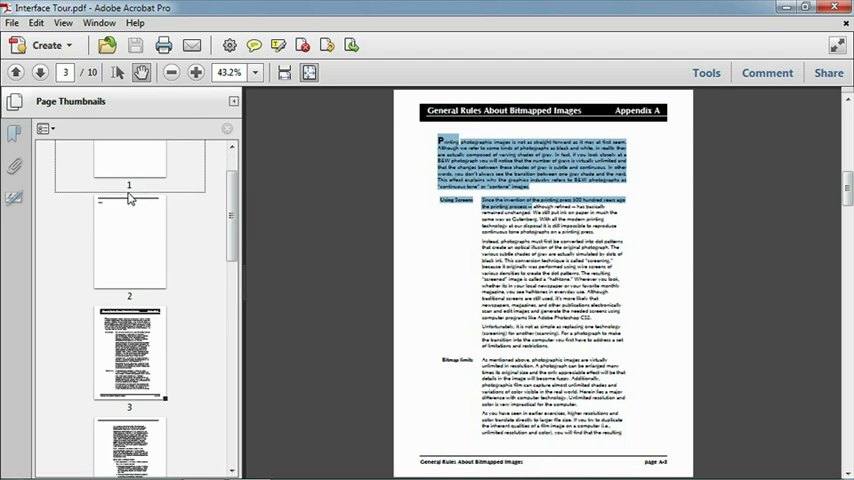
left_click(129, 220)
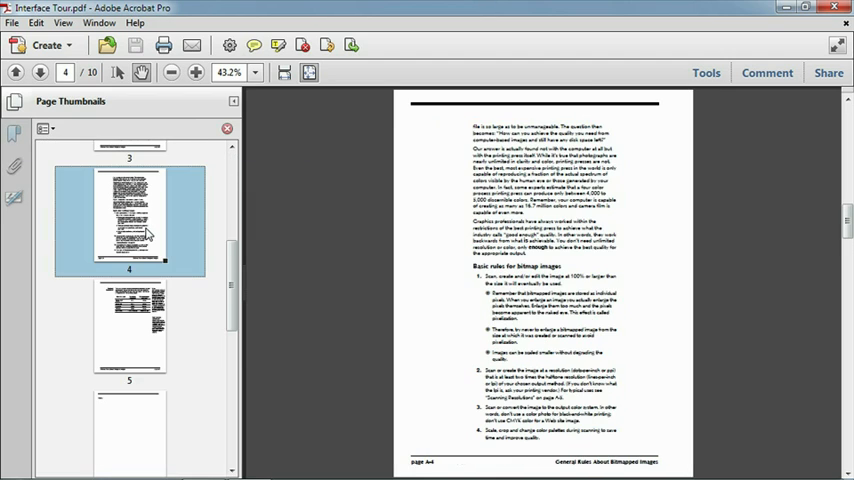
left_click(15, 135)
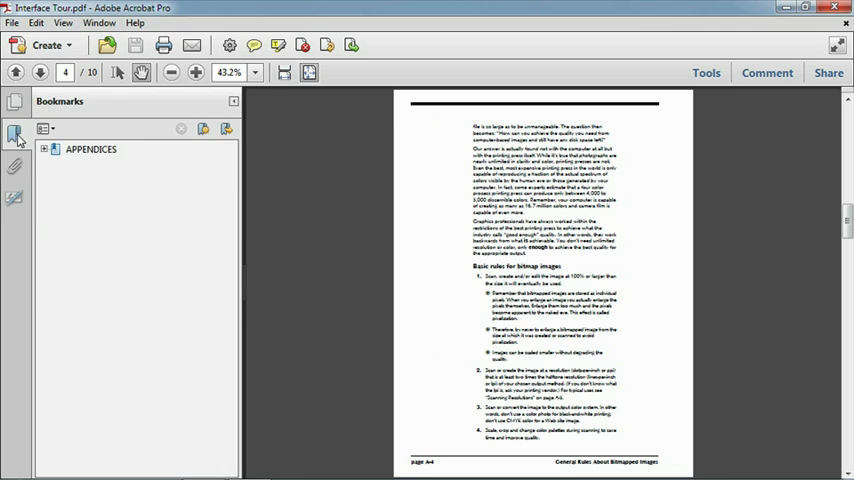
Expand the APPENDICES bookmarks to reach Using Screens on page 3, then show the Signatures panel.
left_click(44, 149)
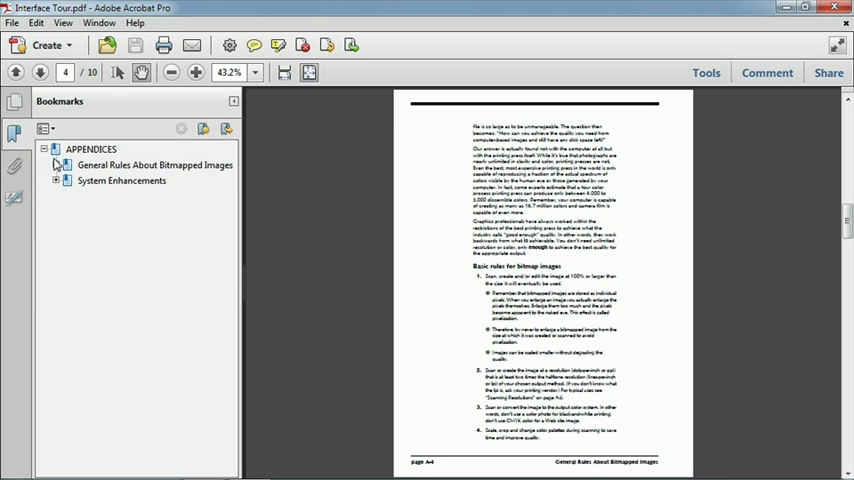
left_click(66, 165)
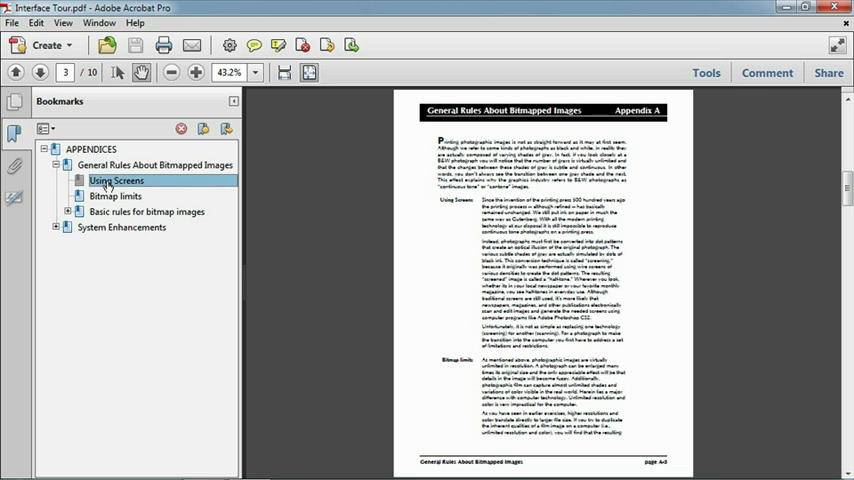
left_click(15, 168)
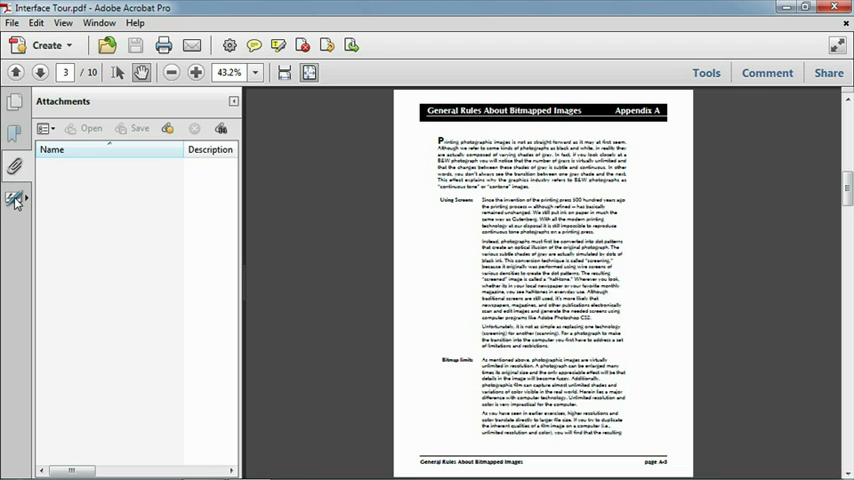
left_click(15, 197)
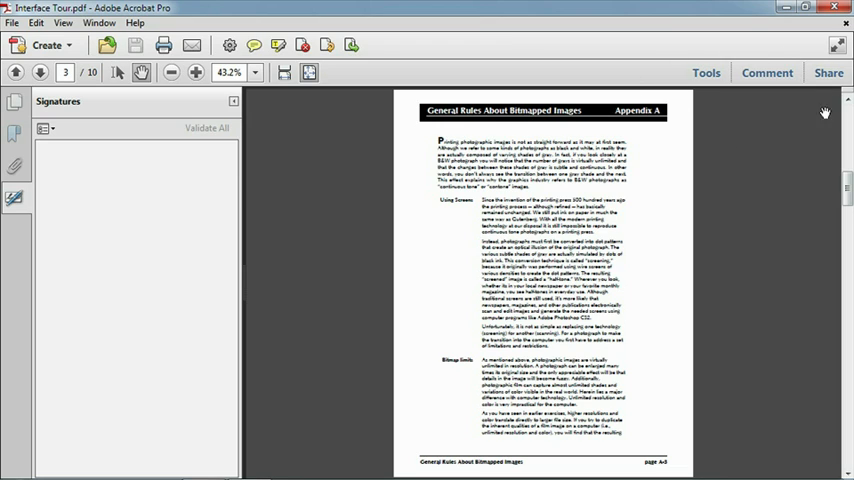
mouse_move(705, 178)
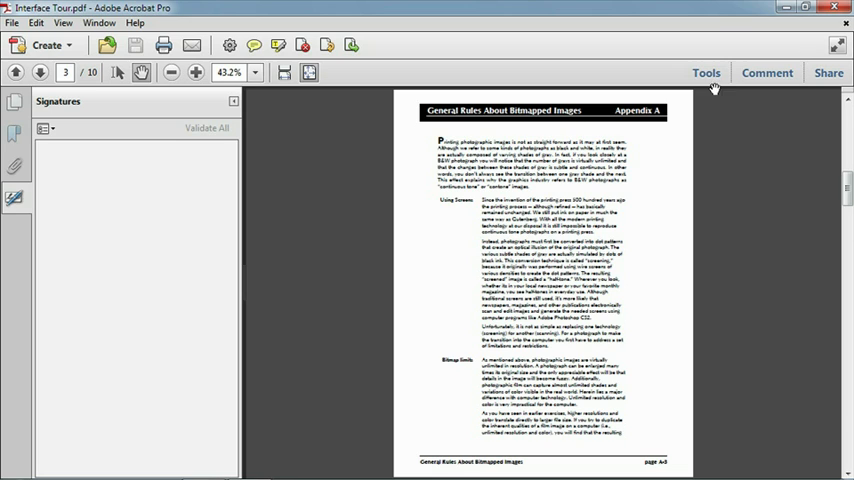
Show the Tools task pane, then the Comment pane with annotations, markups, review and comments list.
left_click(706, 72)
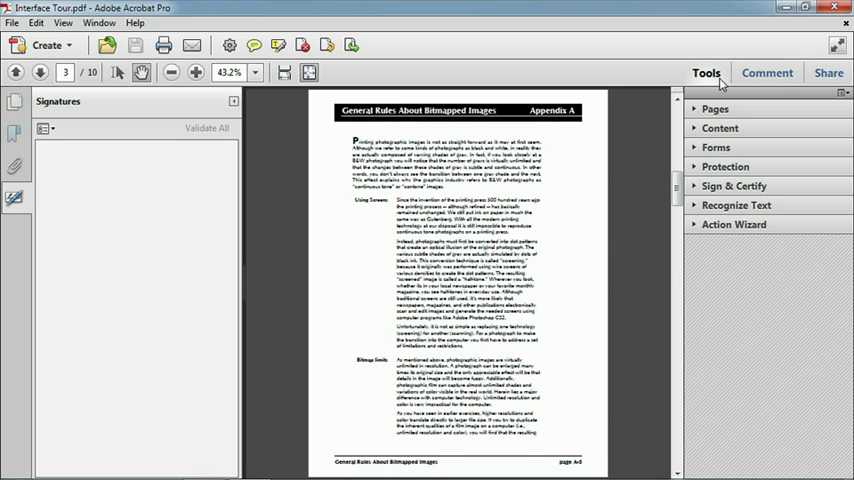
left_click(767, 72)
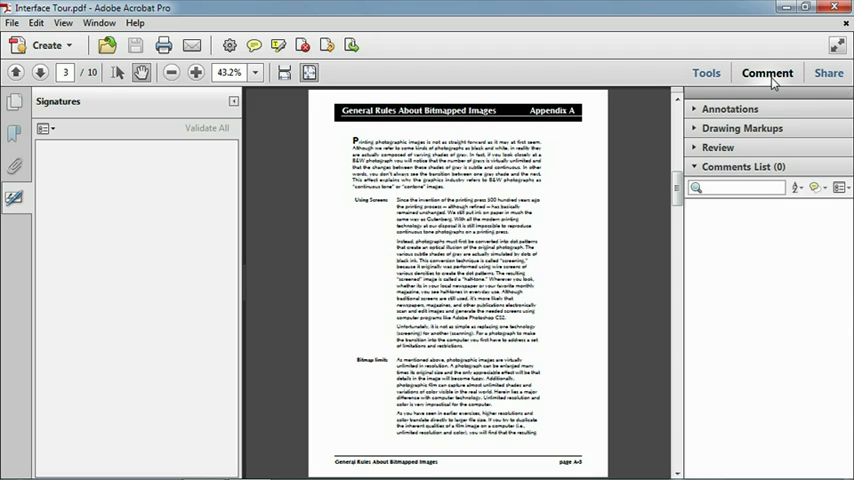